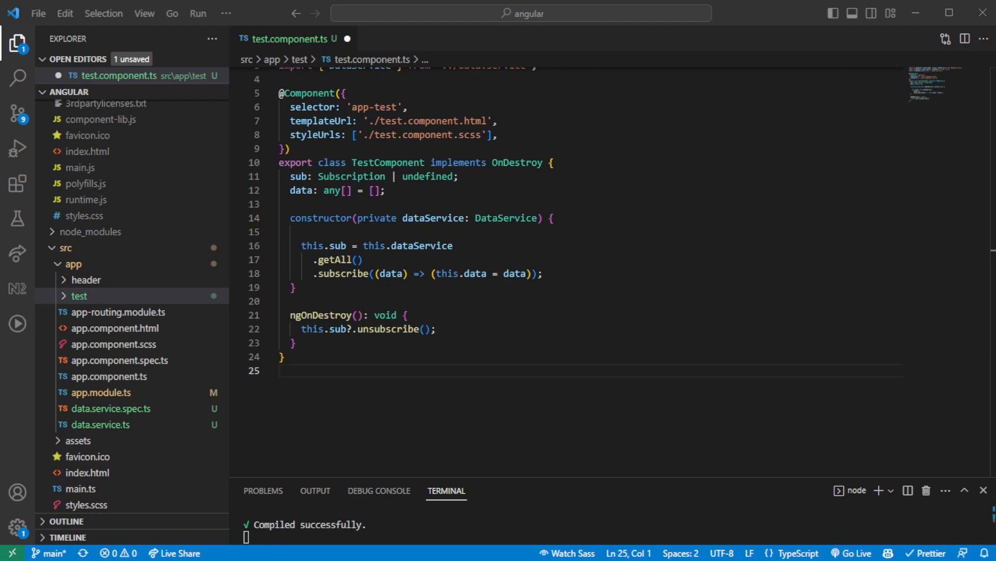
- Look over the existing code in test.component.ts before editing
click(453, 246)
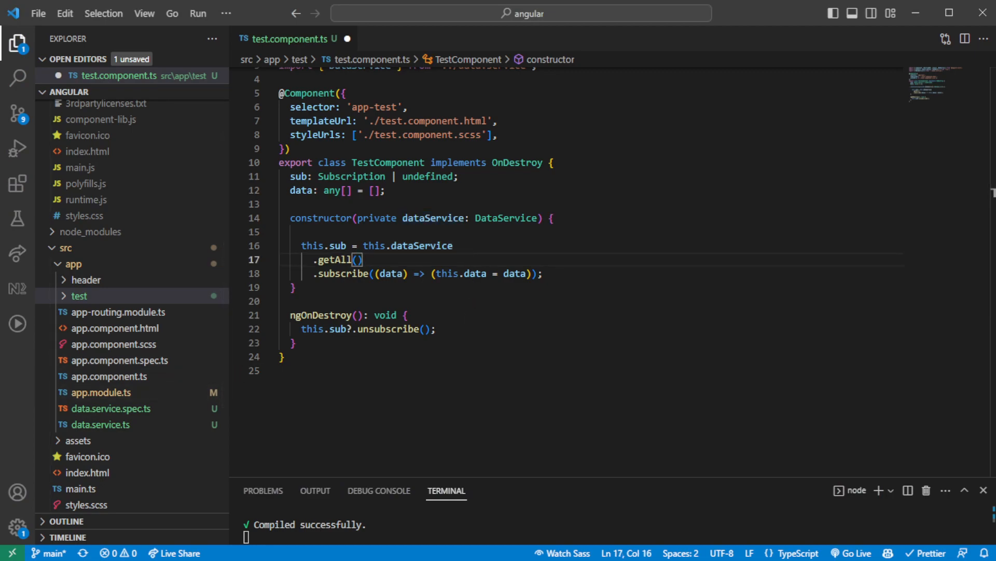
click(294, 287)
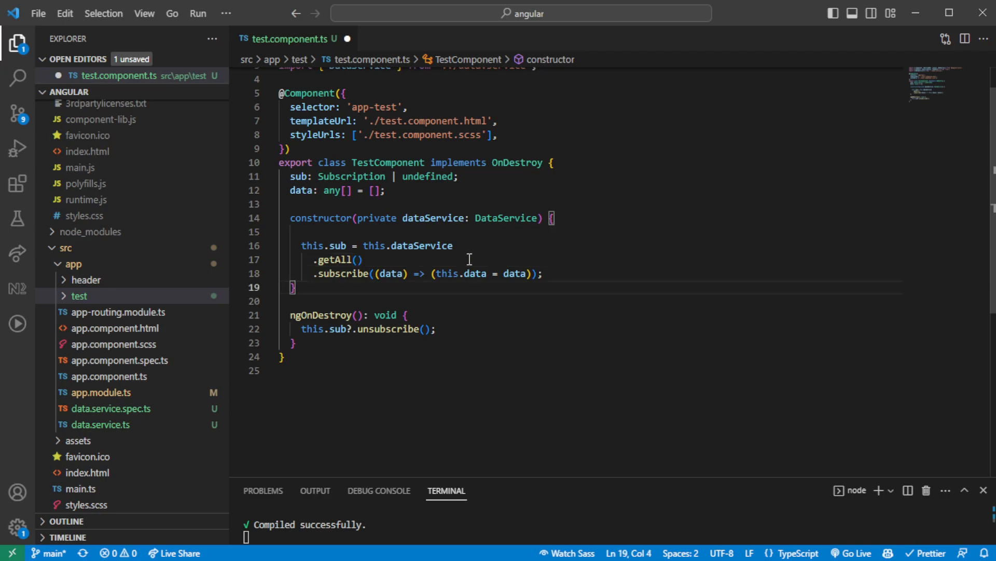
click(359, 260)
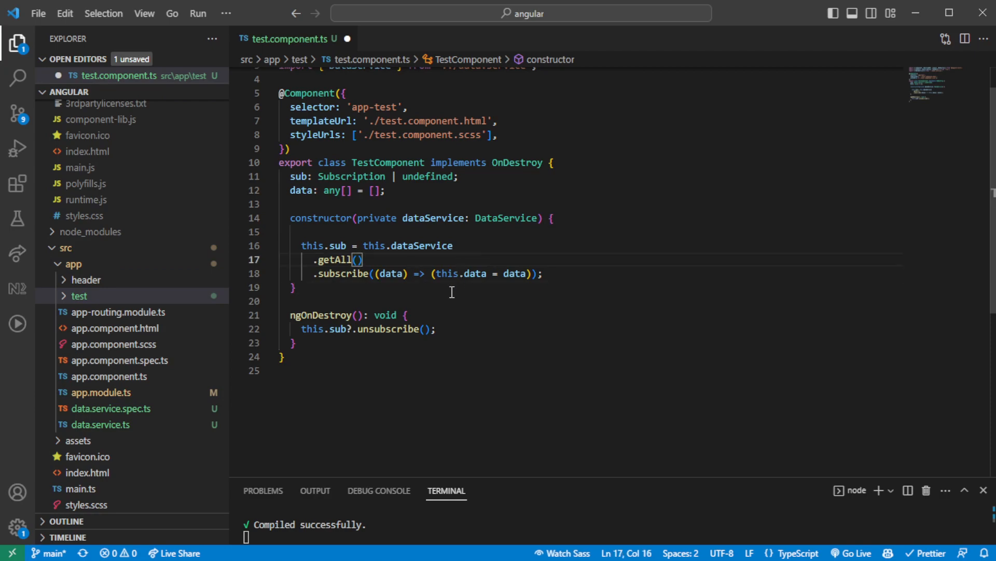
scroll(up, 3)
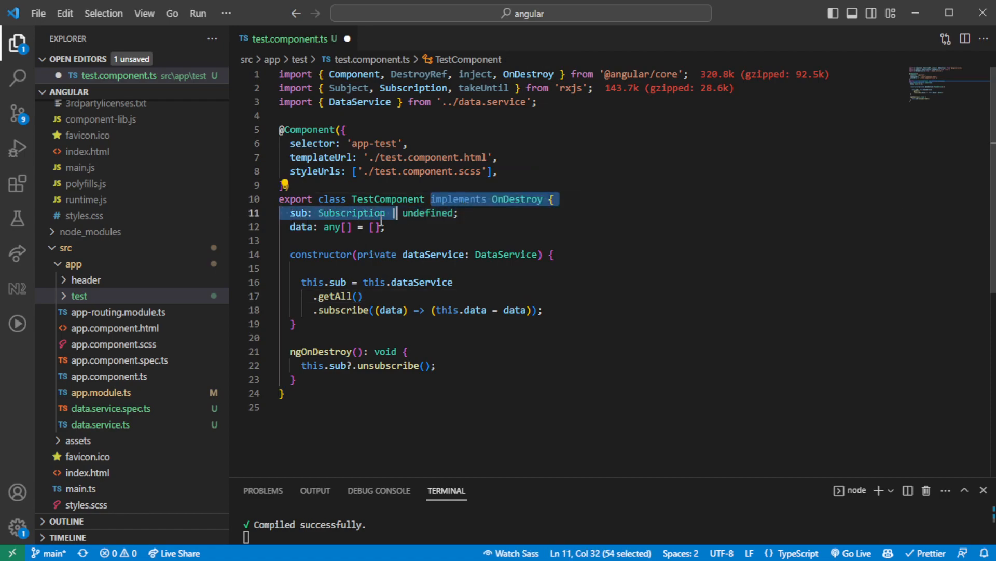
click(458, 213)
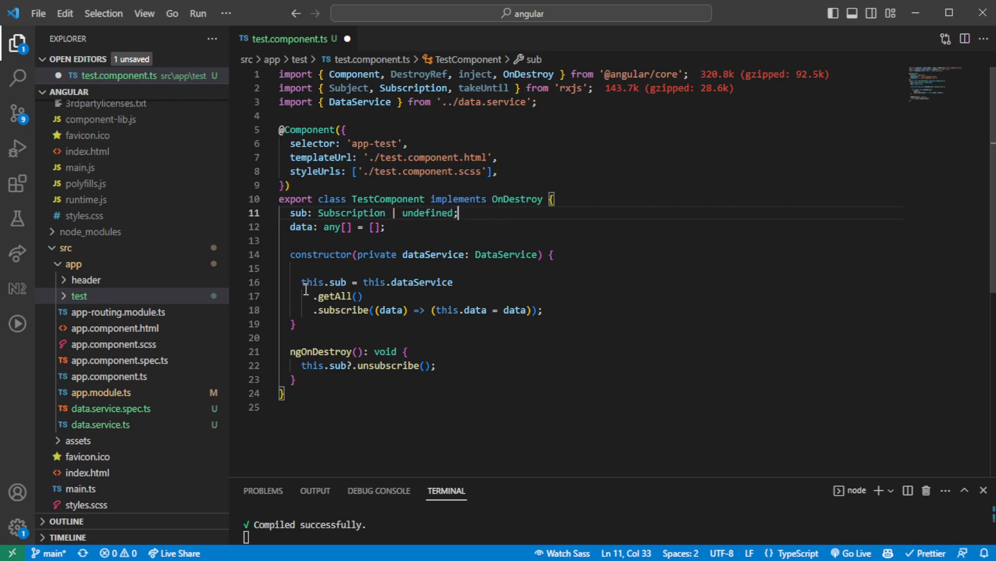
click(298, 282)
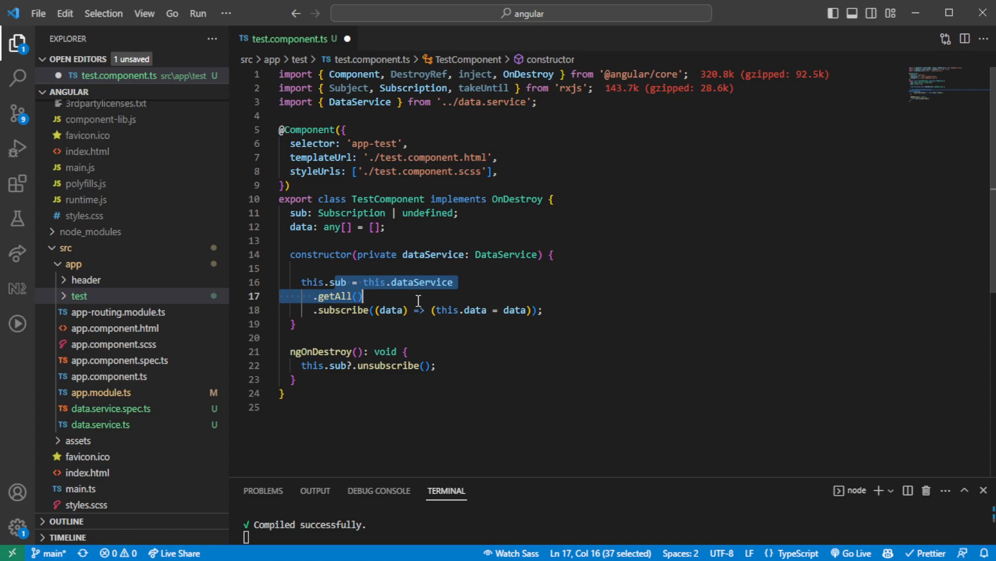
click(289, 379)
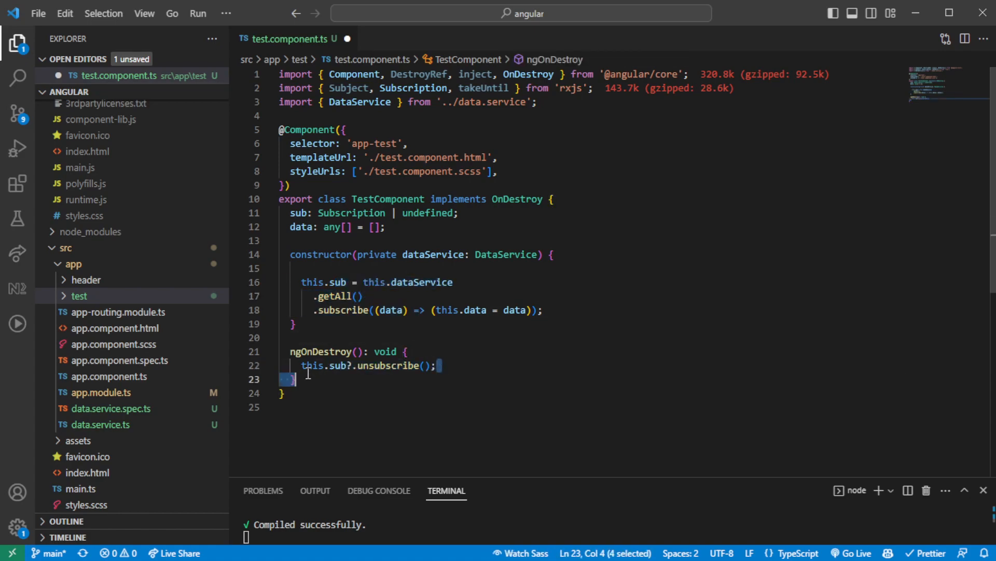
click(292, 324)
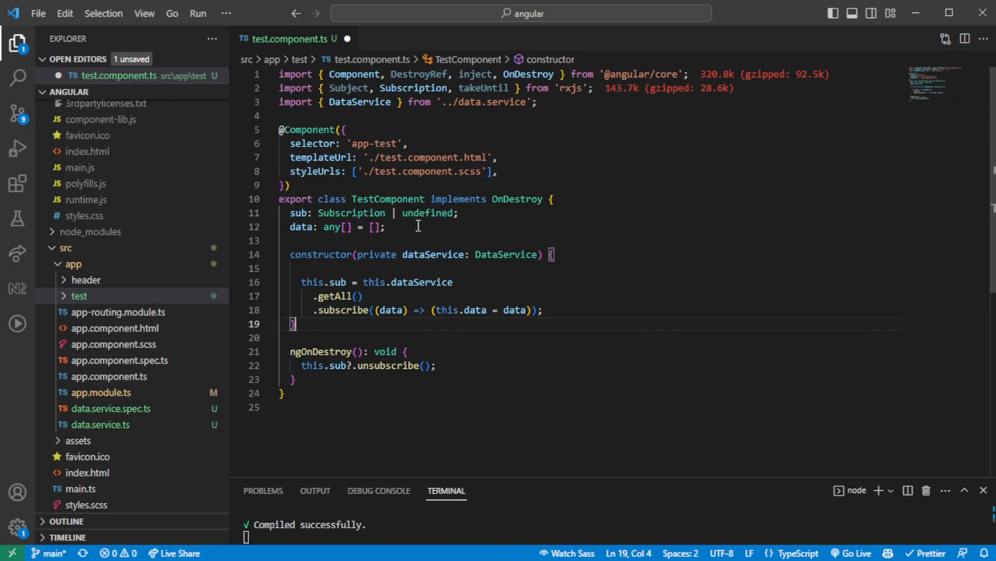
mouse_move(410, 229)
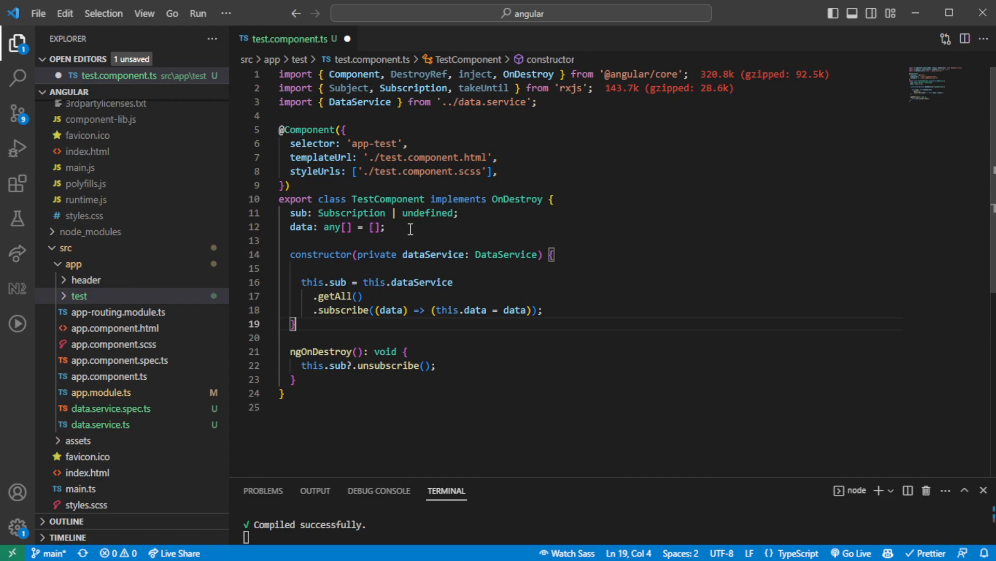
click(385, 227)
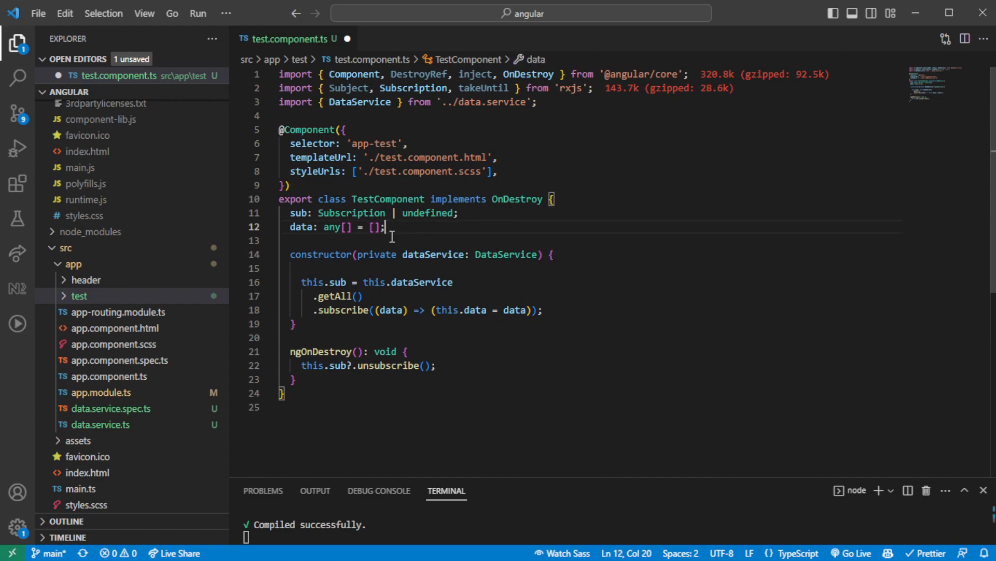
mouse_move(342, 309)
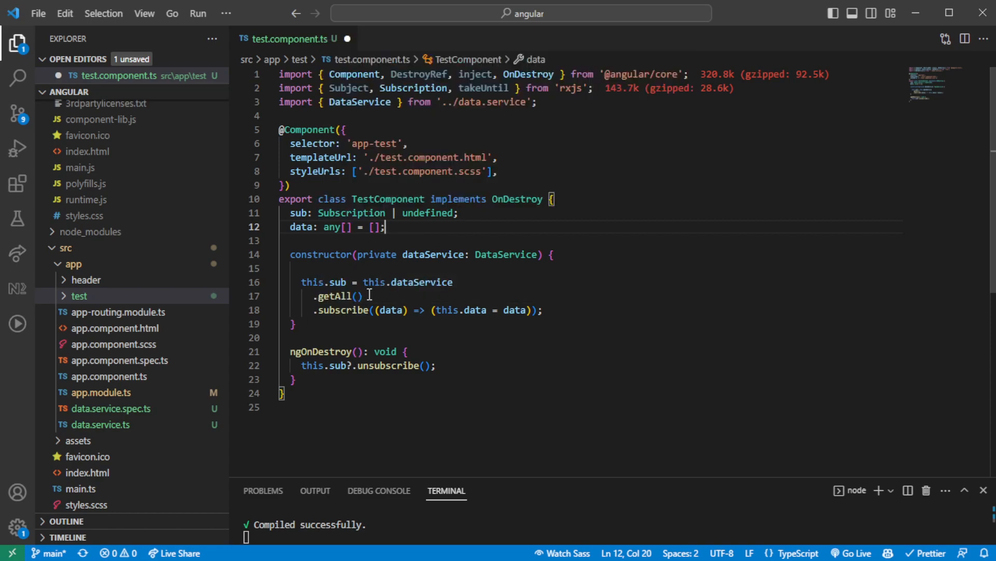
click(356, 296)
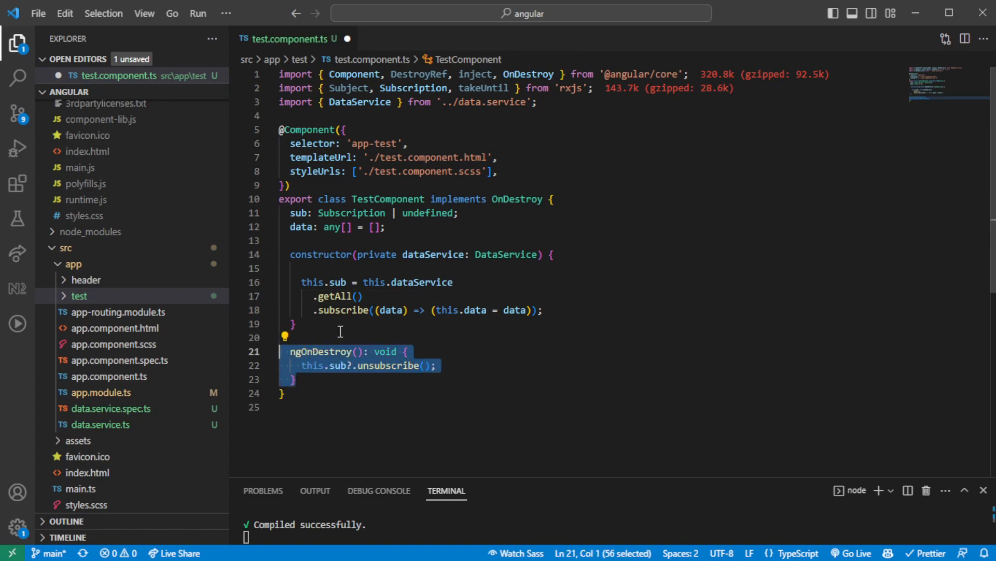
click(340, 337)
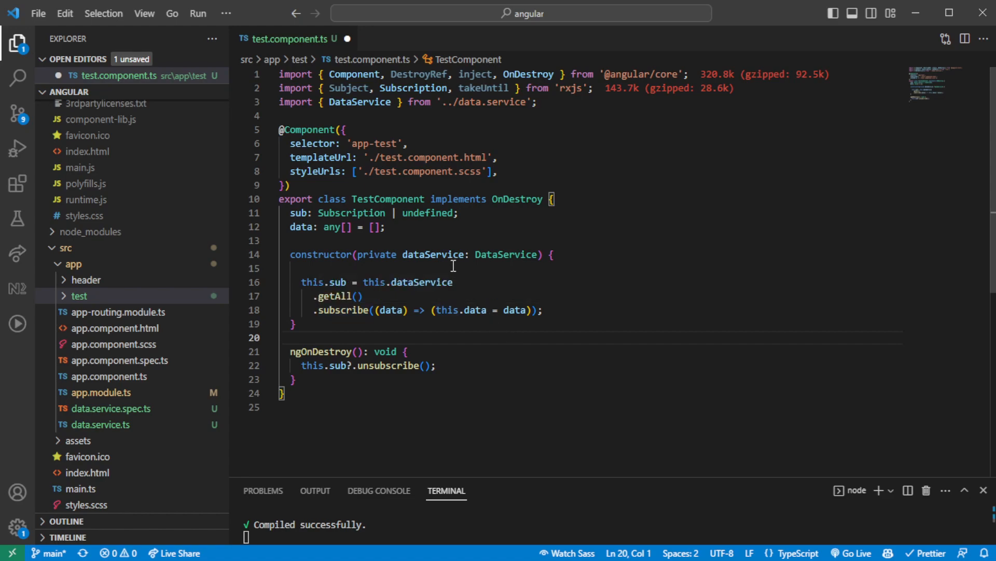
mouse_move(540, 201)
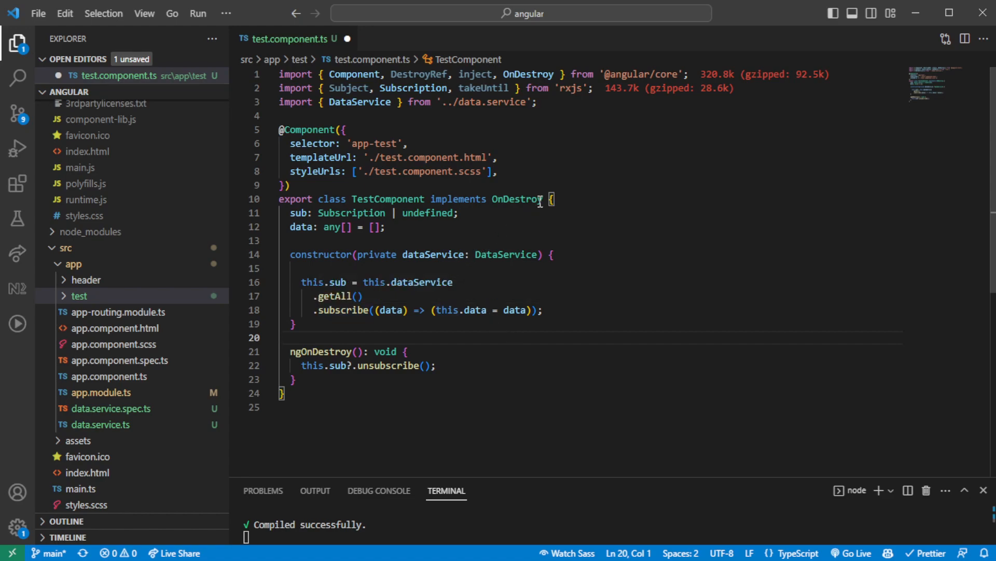
mouse_move(486, 254)
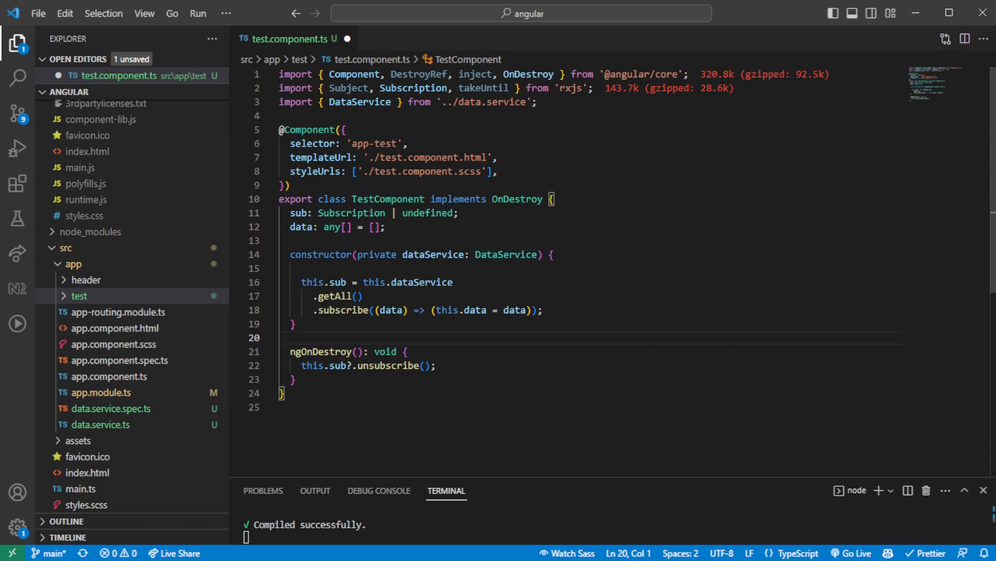
- Add an exported destory() function after TestComponent that creates a new Subject and injects DestroyRef
click(388, 407)
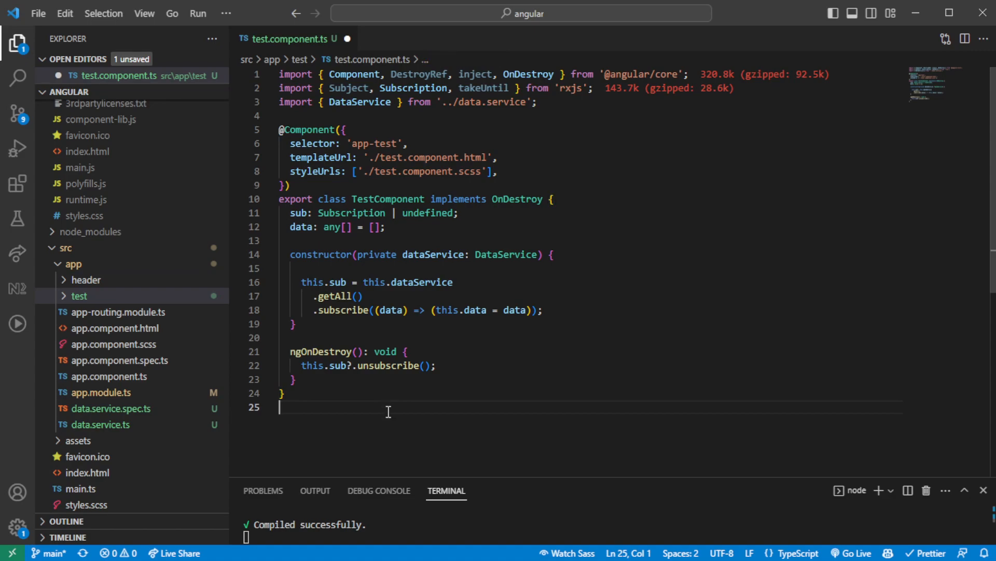
mouse_move(384, 416)
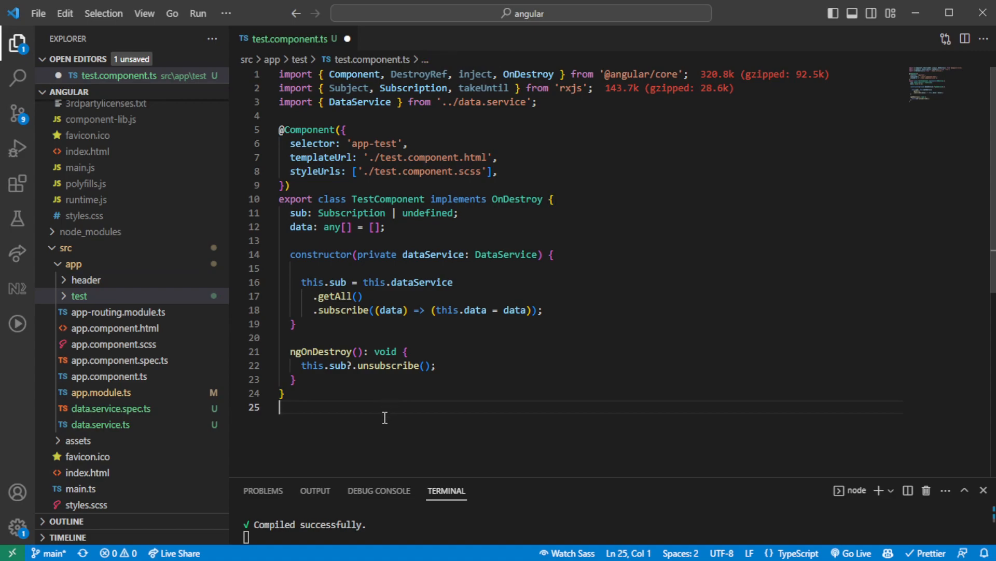
mouse_move(322, 329)
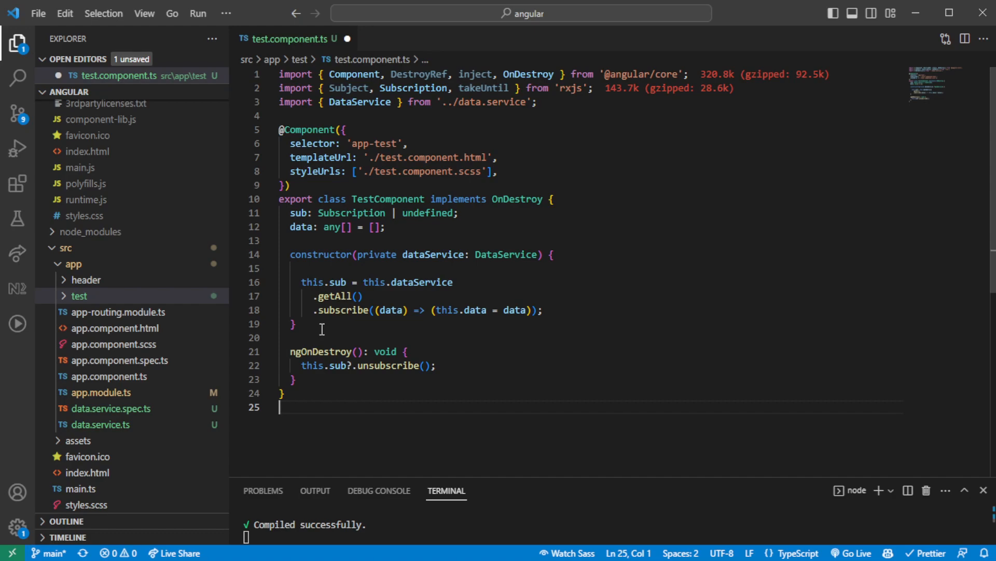
text(export fucn)
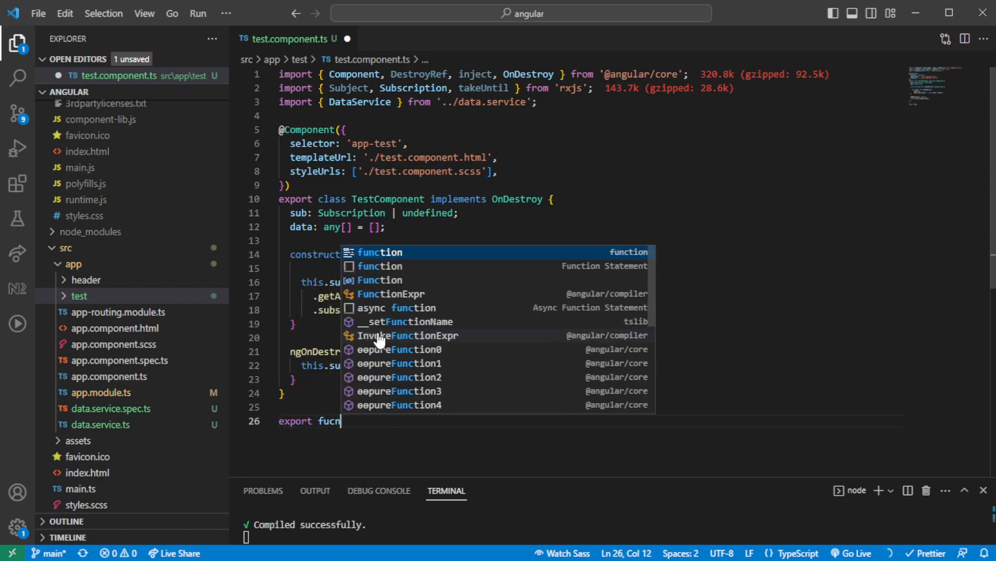
text(tion dest)
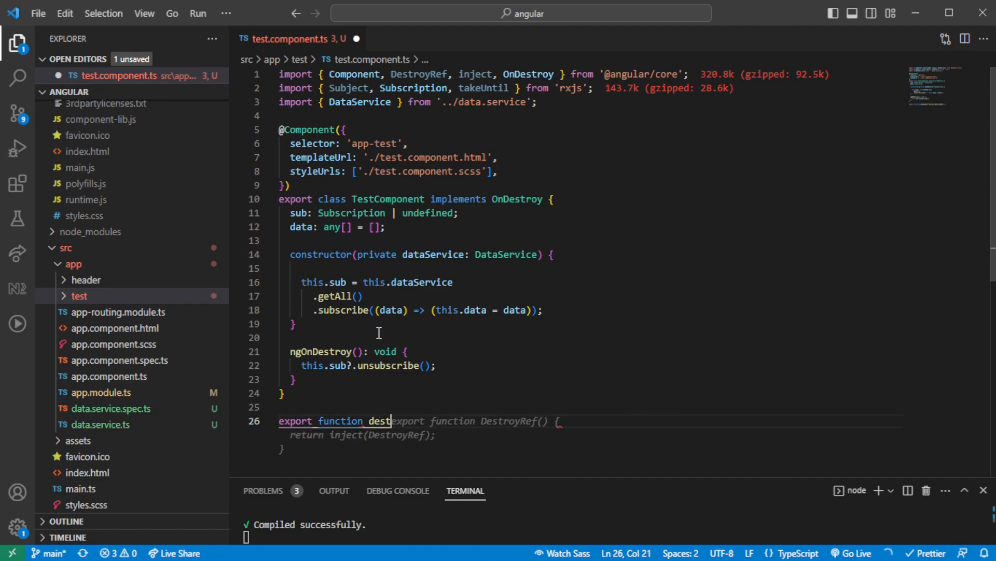
text(const subject =)
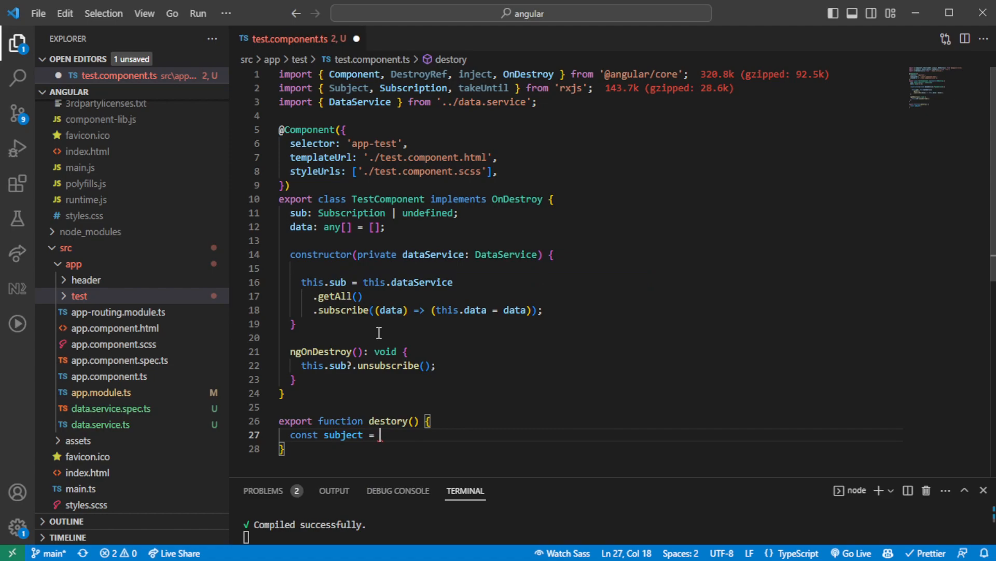
text(new Subject)
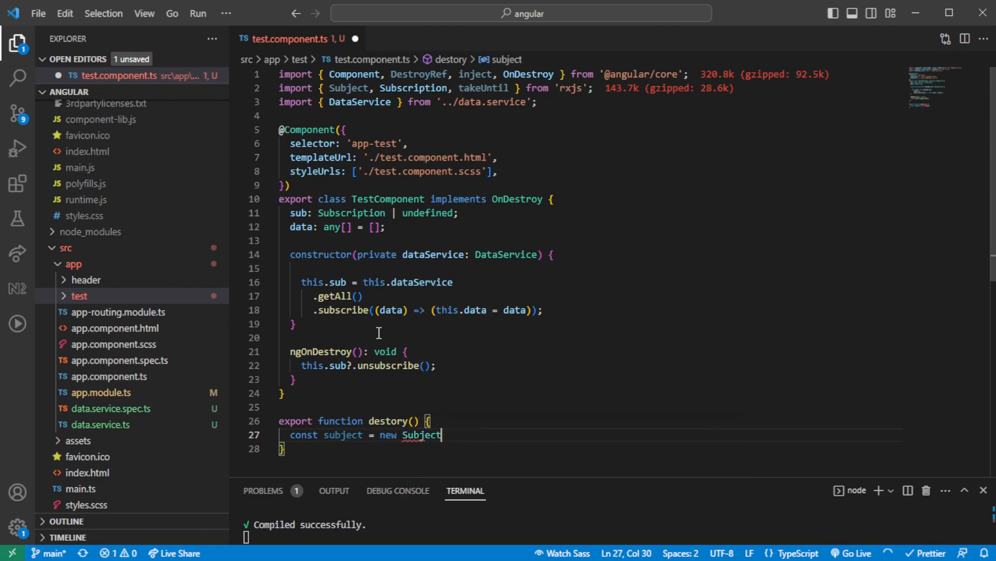
text(inject(DestroyRef).onDestroy(() => {)
text(subject.complete();)
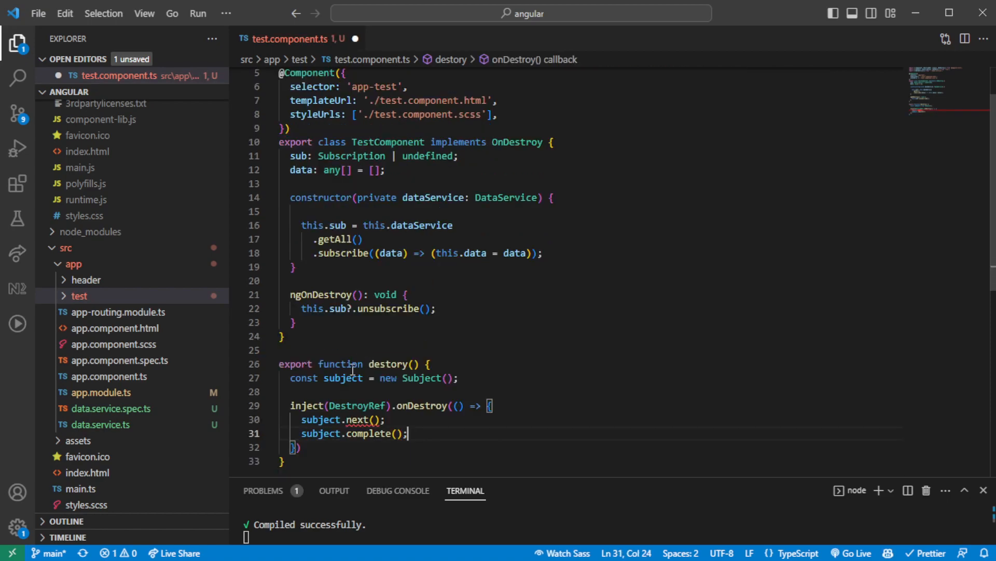
- Emit true on destroy and return takeUntil(subject.asObservable()) from destory()
text(true)
text(return () =>)
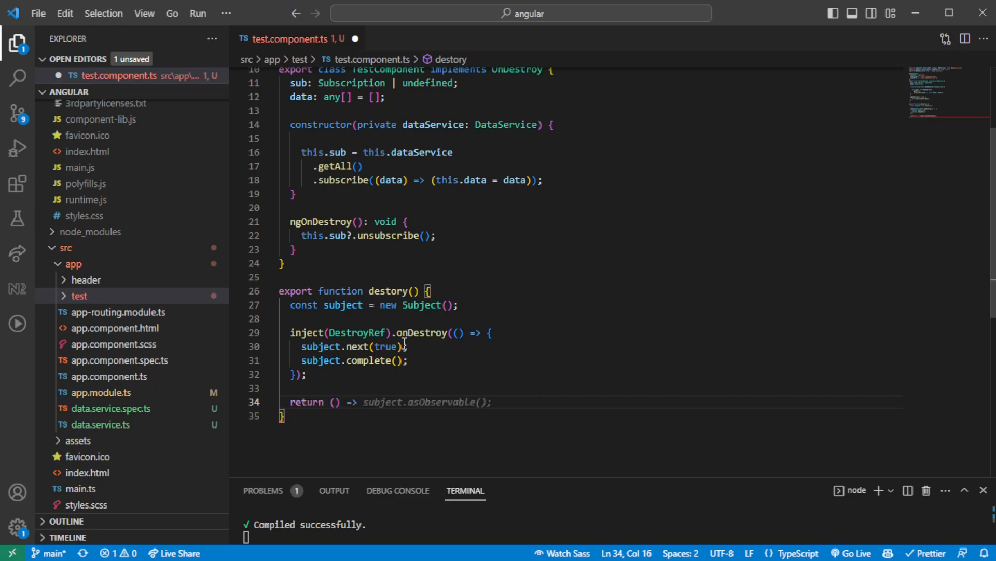
text(takeUntil()
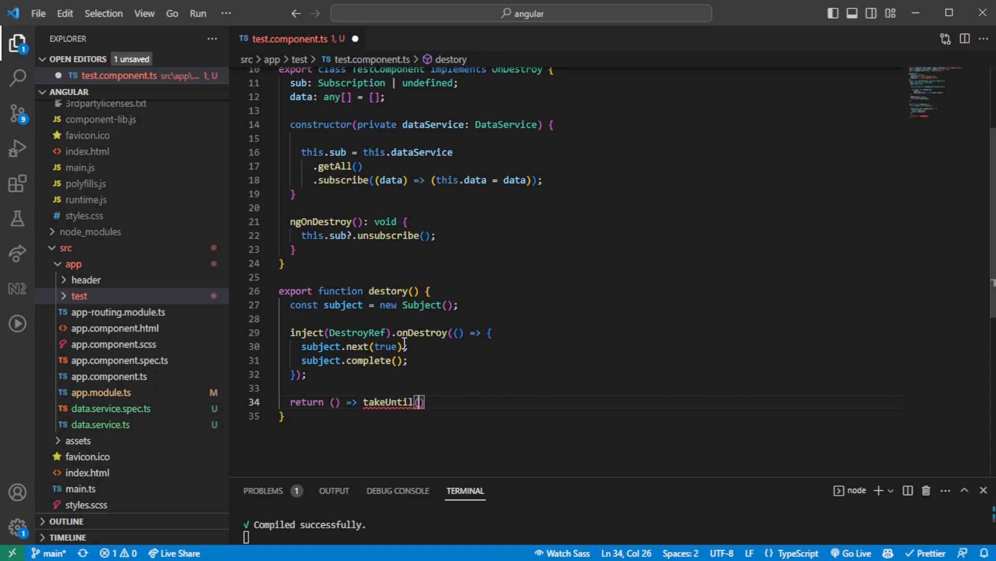
text(subject)
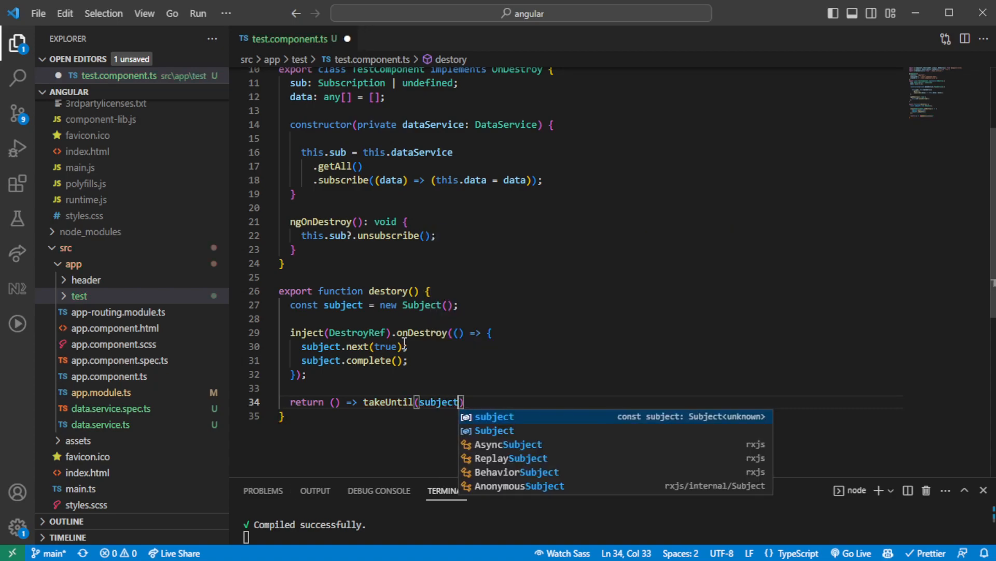
text(.asObservable())
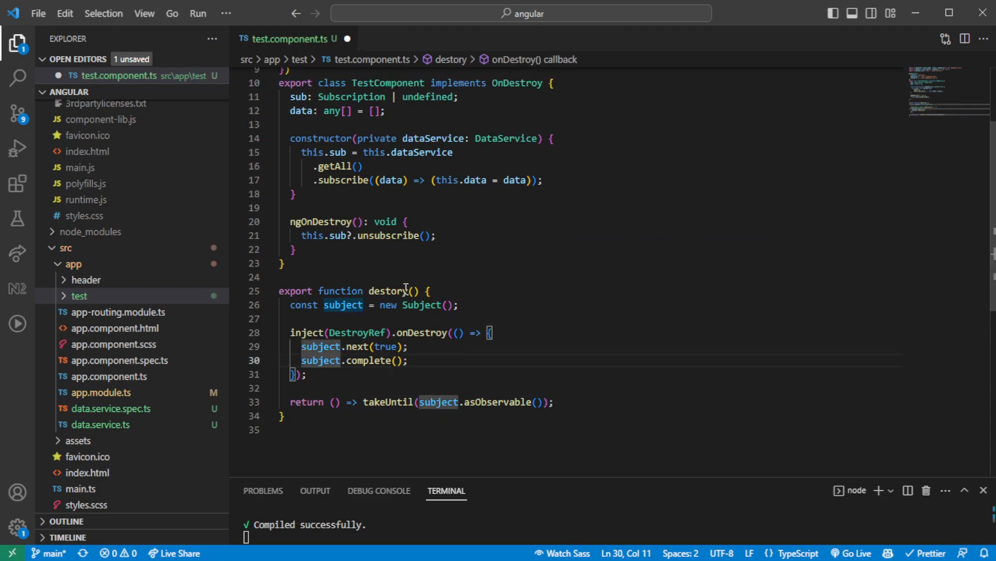
- Select the destory name, then go back up to the end of the sub field declaration
double_click(386, 290)
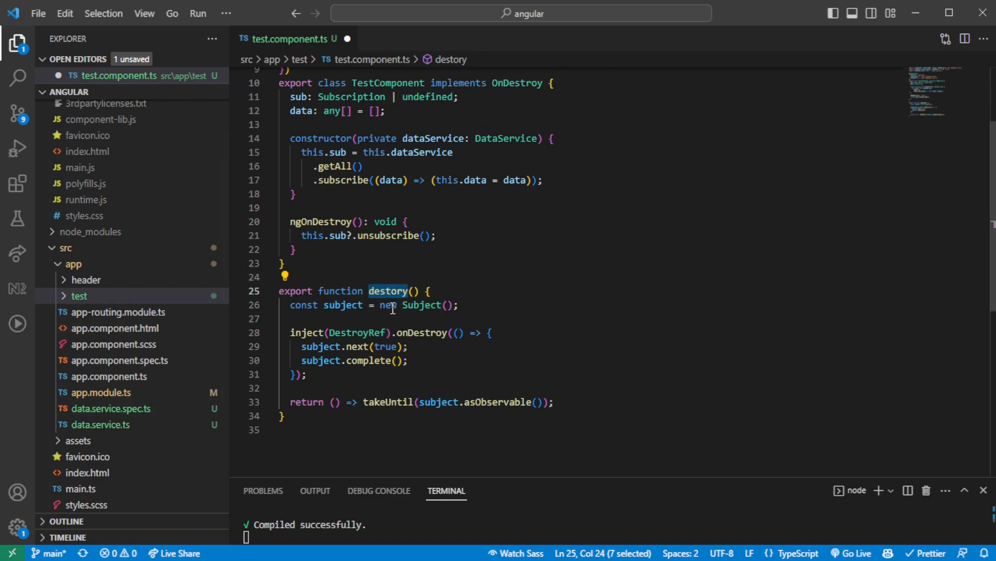
mouse_move(387, 291)
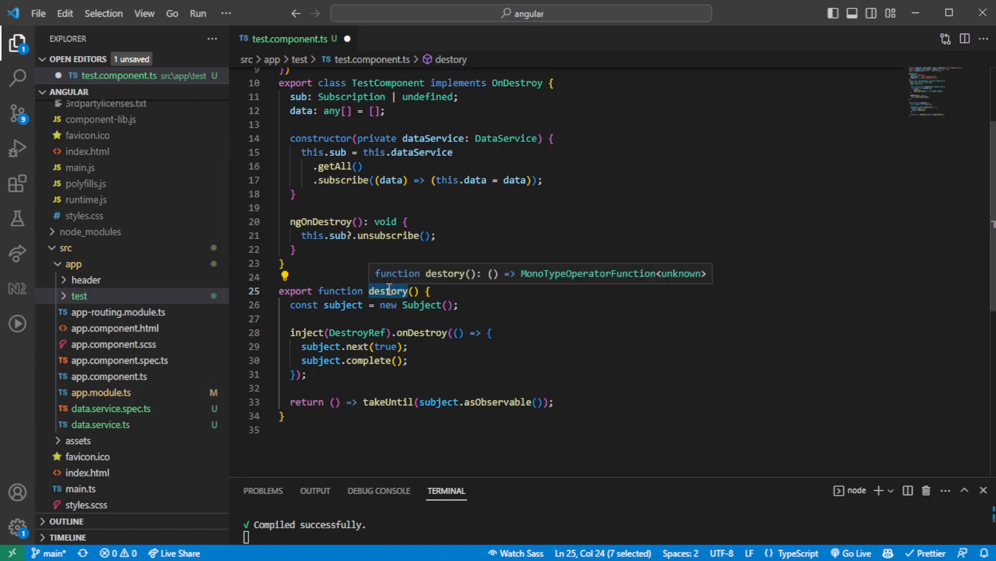
scroll(up, 3)
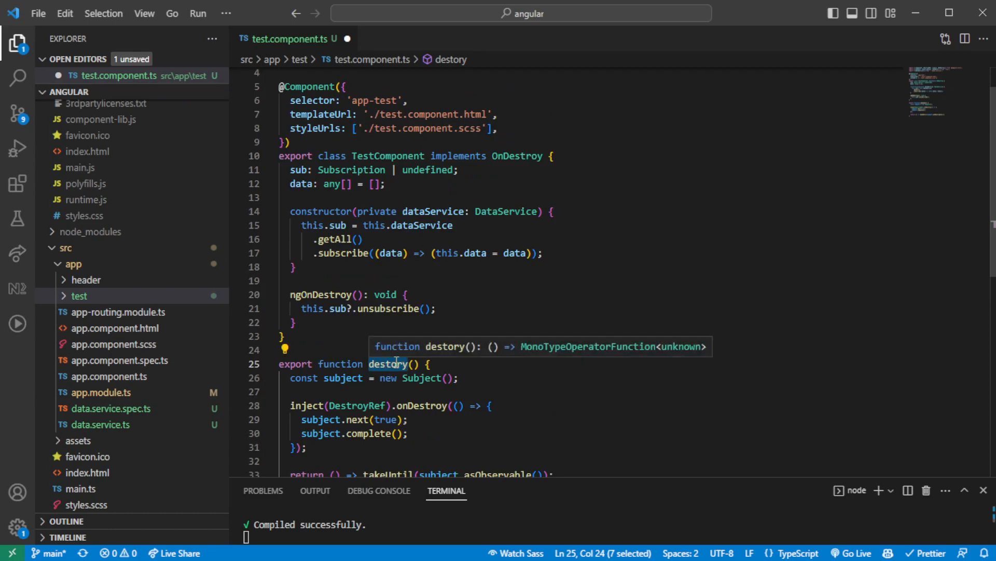
click(413, 309)
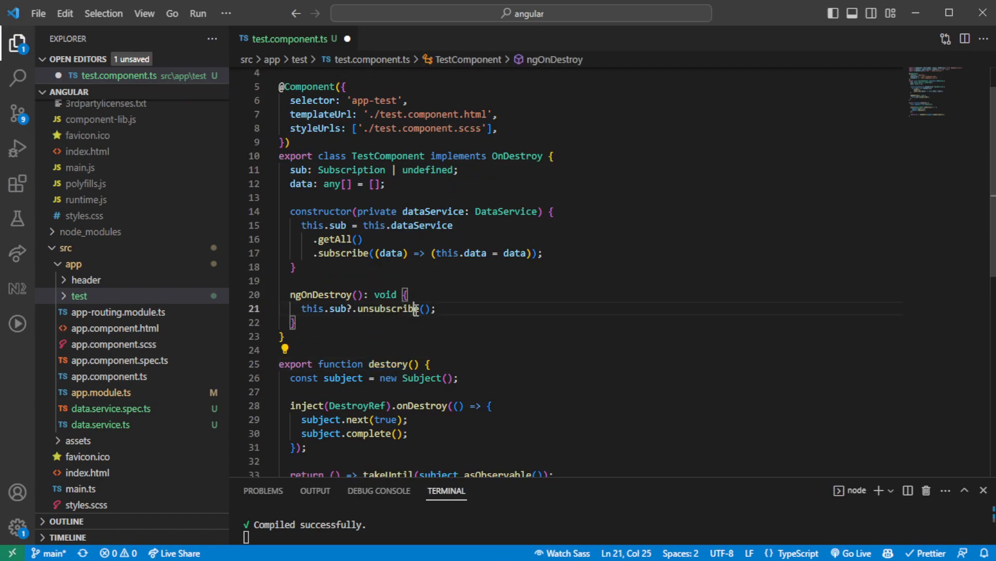
click(458, 170)
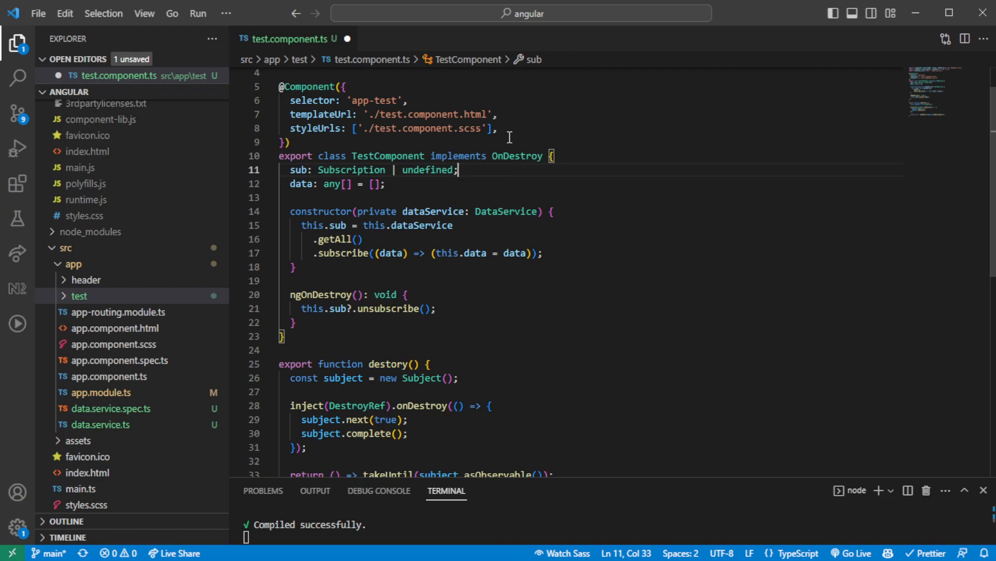
- Declare private destory$ = destory(); right below the sub field
text(private destory = destory();)
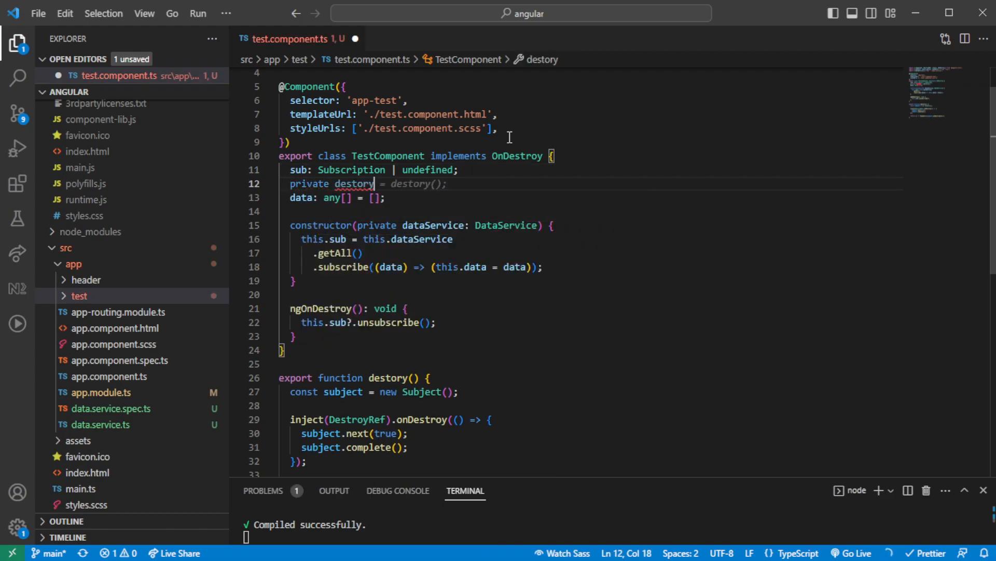
text($ = destory()
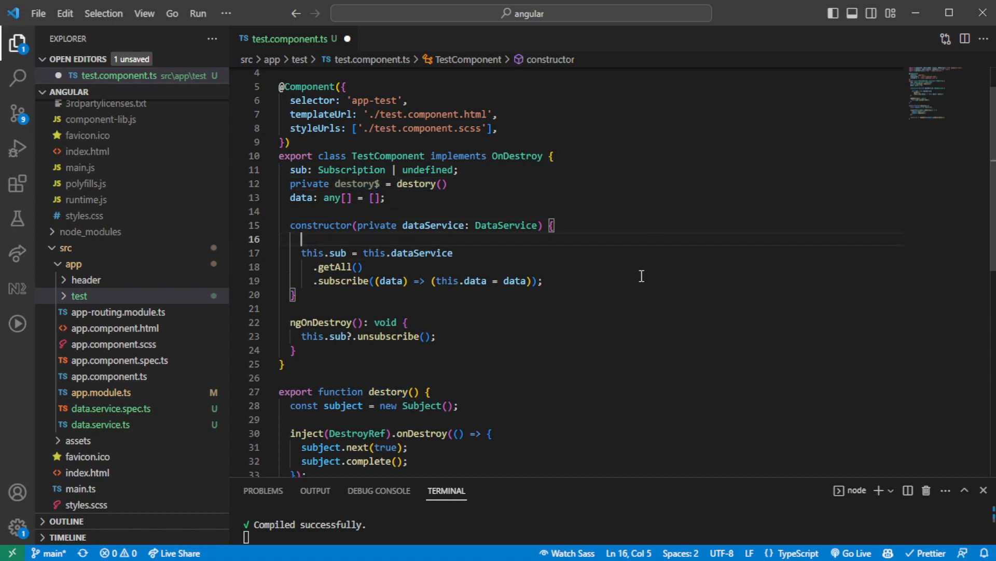
- Add this.dataService.getAll().pipe(this.destory$()).subscribe(...) to the constructor, assigning data
text(this.dataService.)
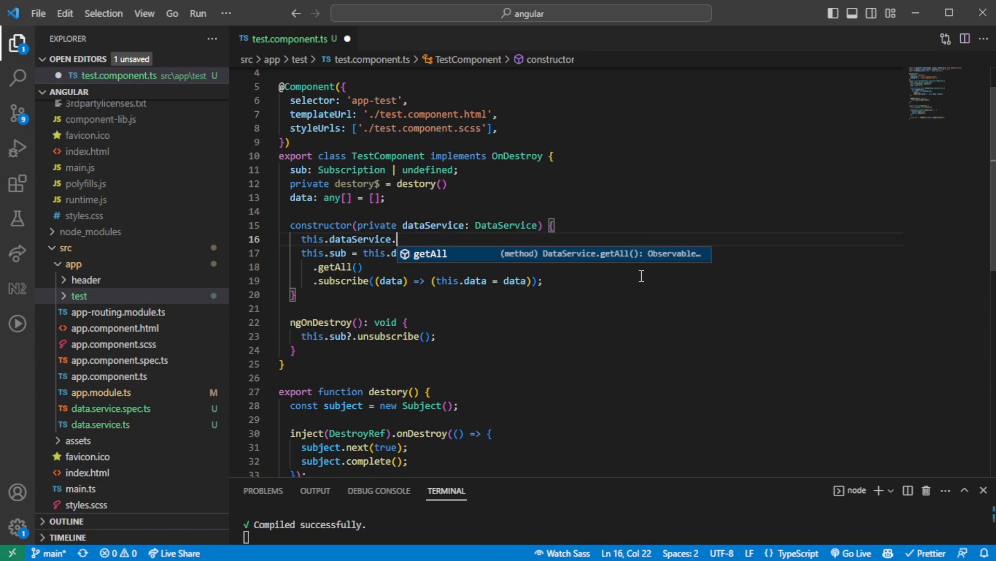
text(getAll().pipe()
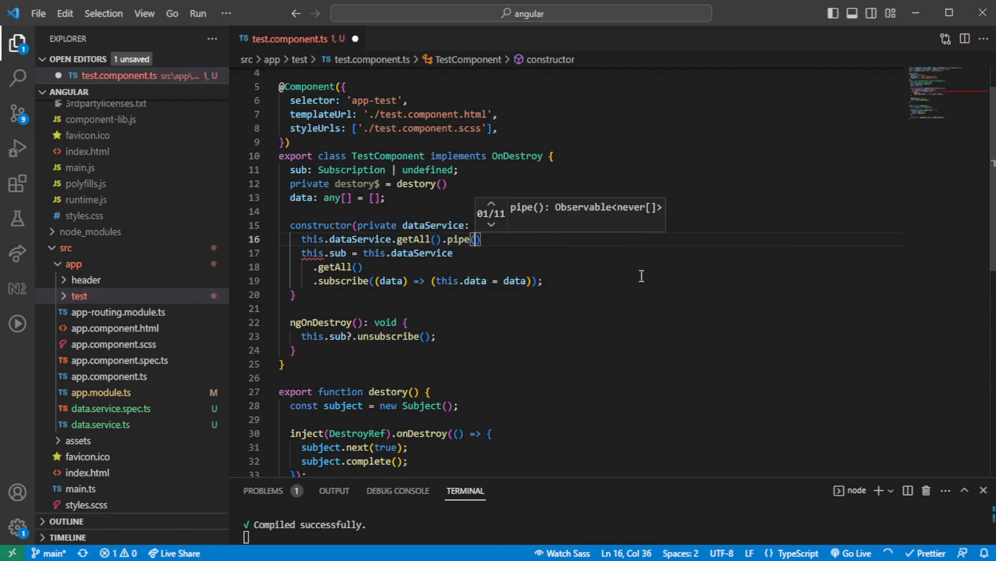
text(destory$())
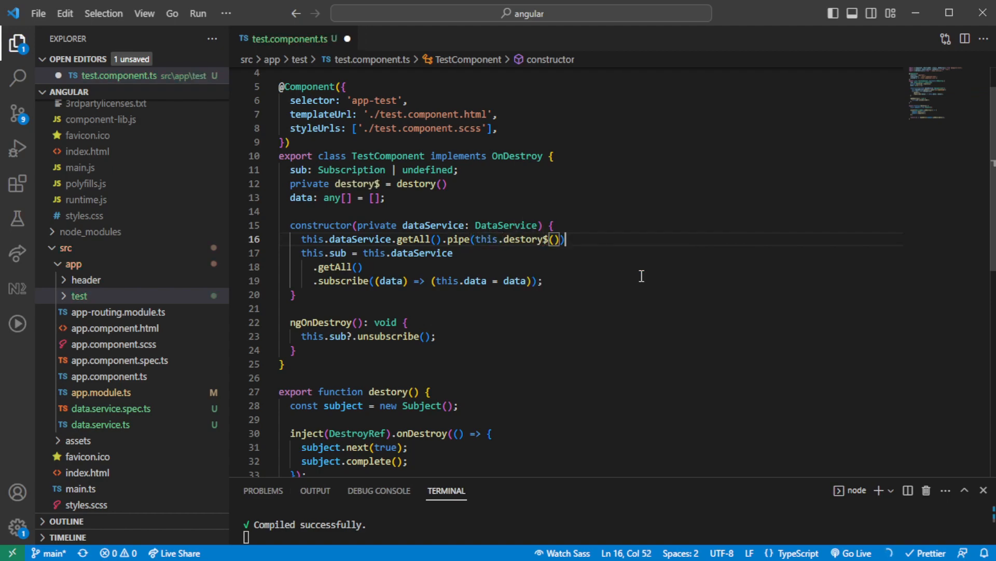
text(.subscribe())
text(this.data = data;)
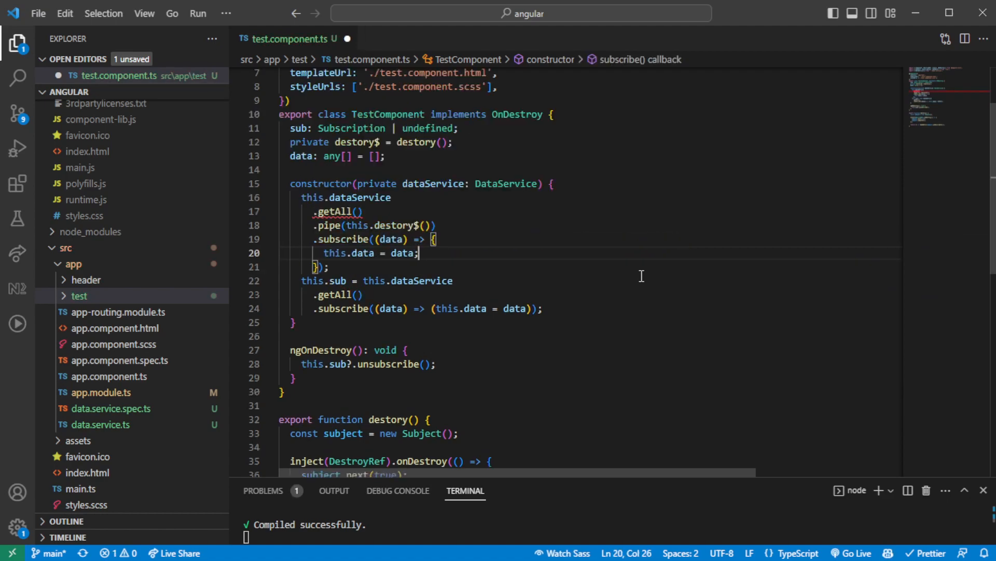
click(330, 266)
text(: any)
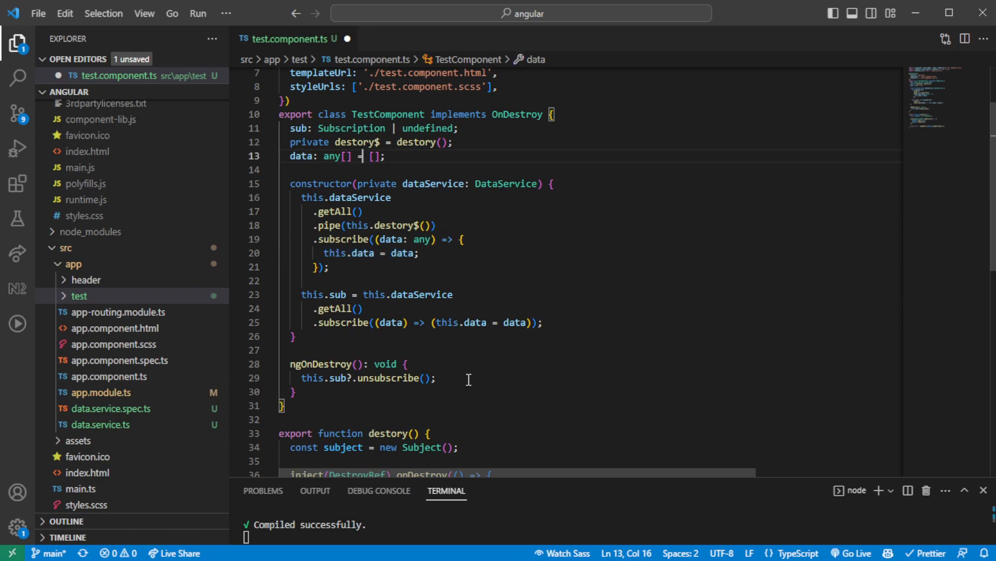
mouse_move(470, 274)
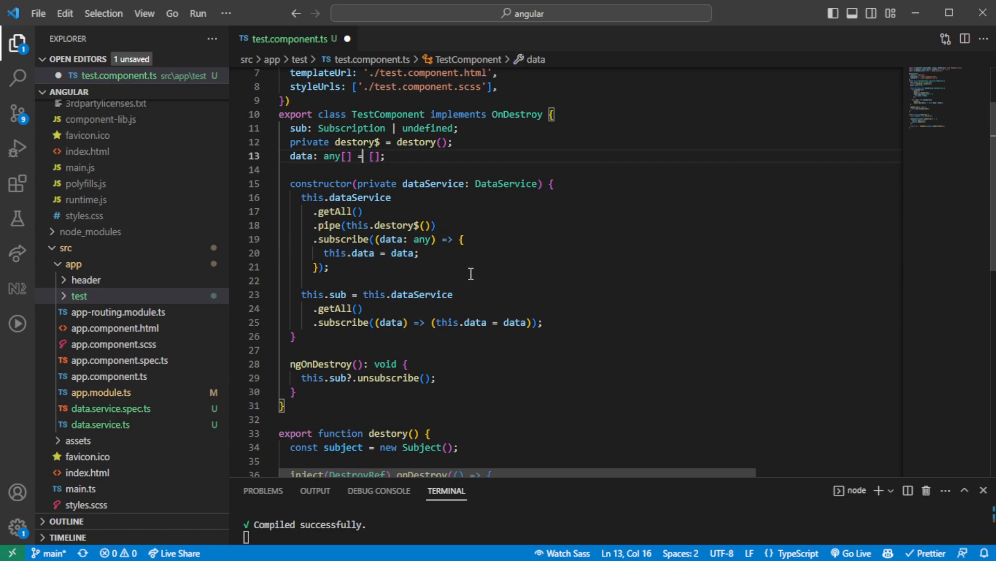
click(343, 267)
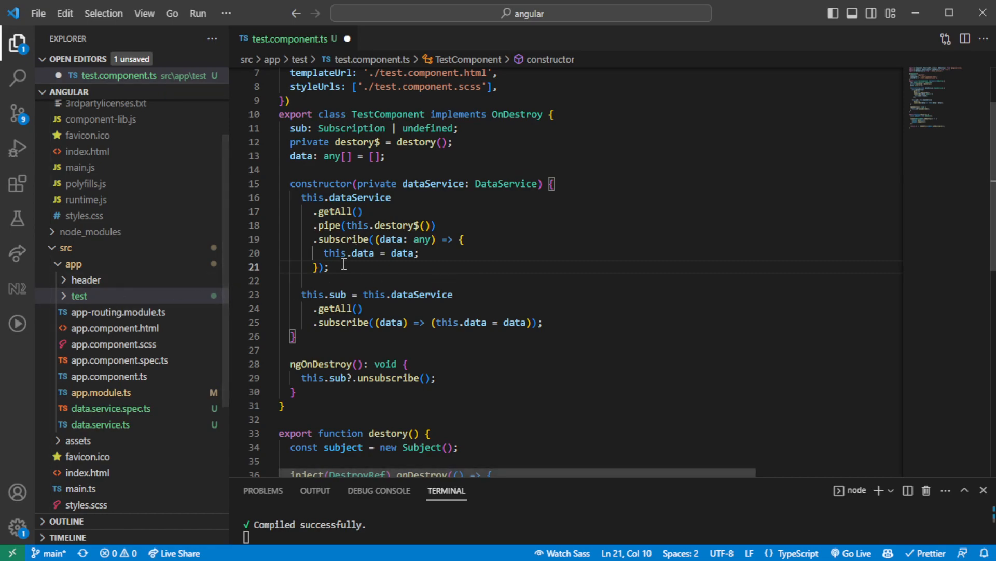
mouse_move(299, 224)
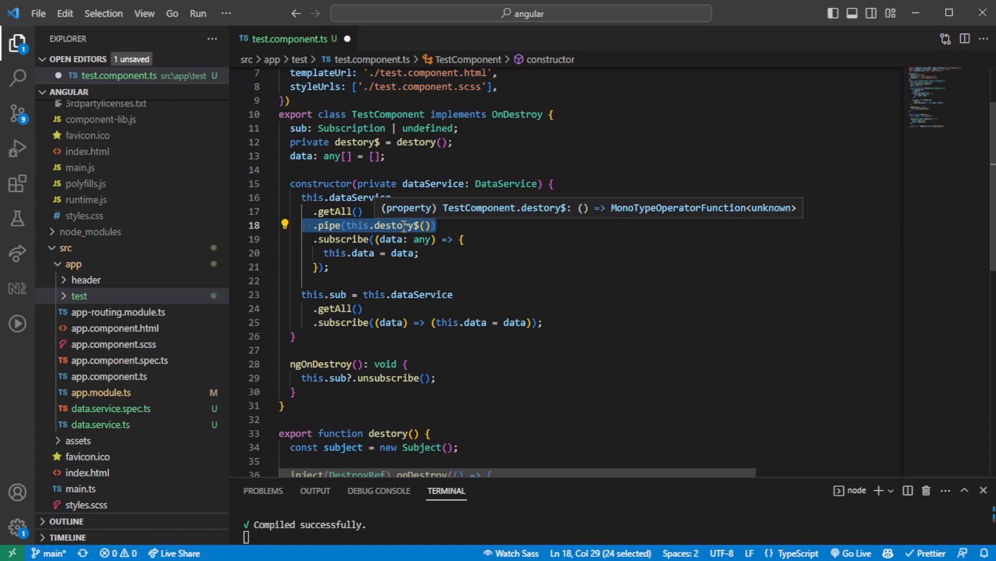
scroll(down, 3)
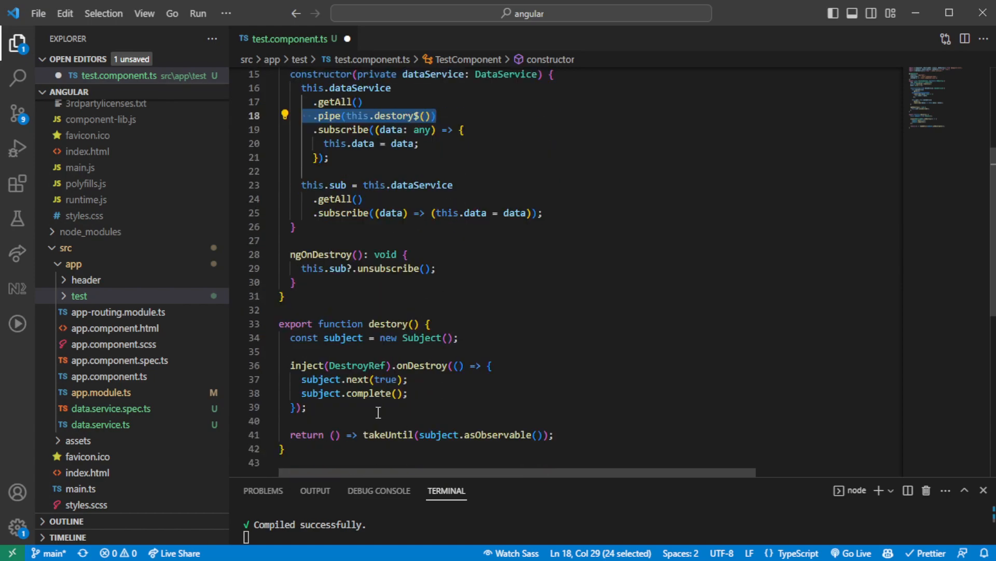
click(359, 365)
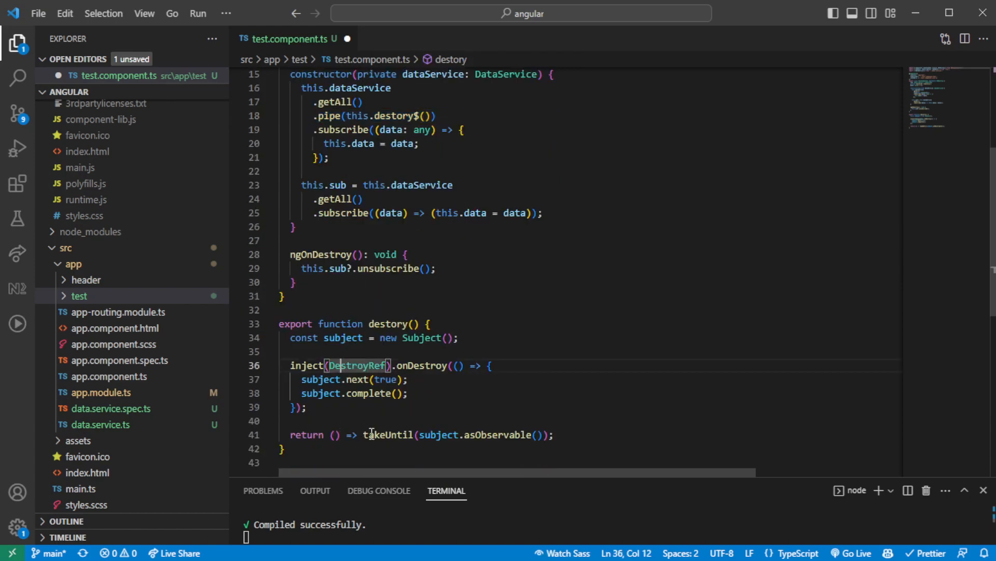
click(361, 435)
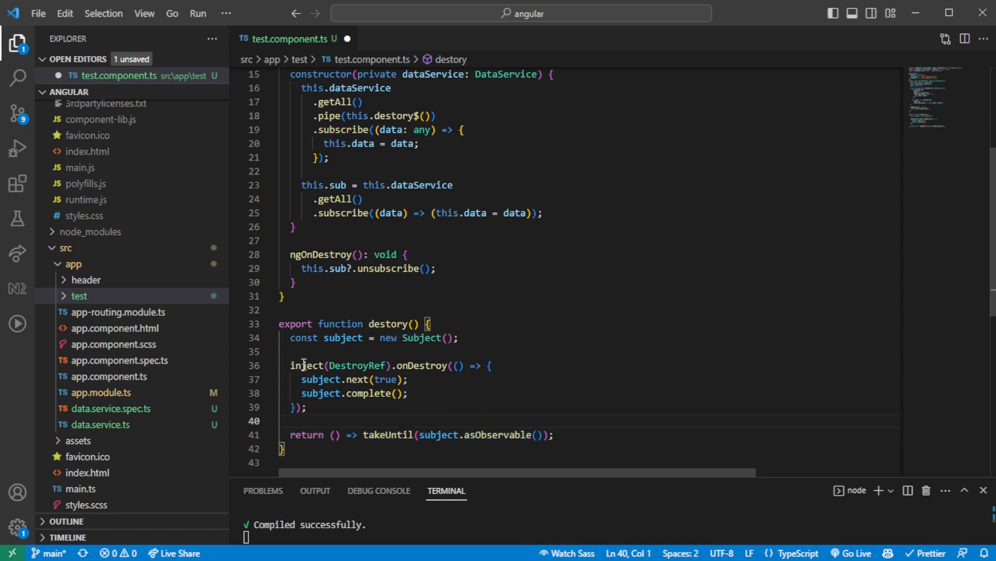
click(408, 393)
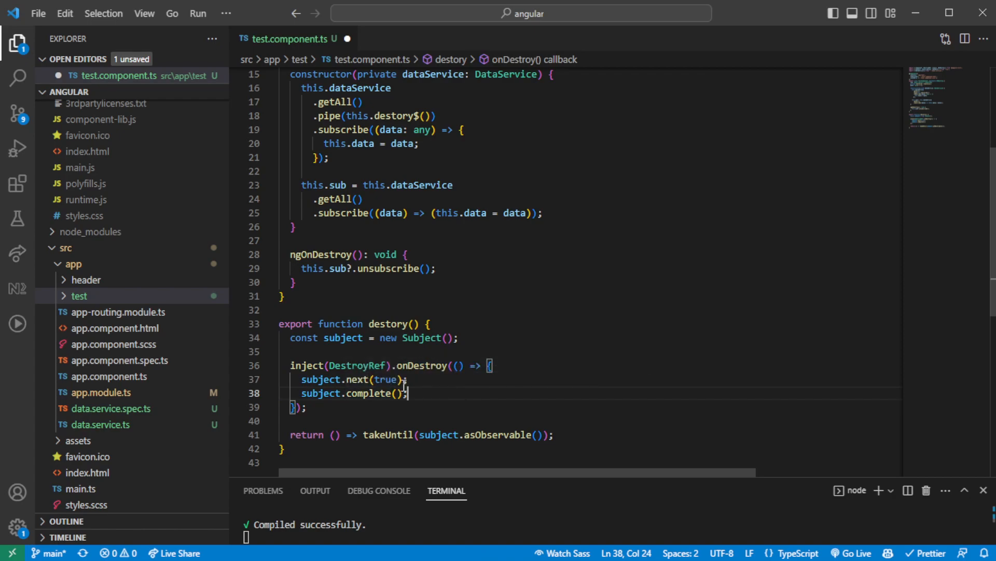
scroll(up, 3)
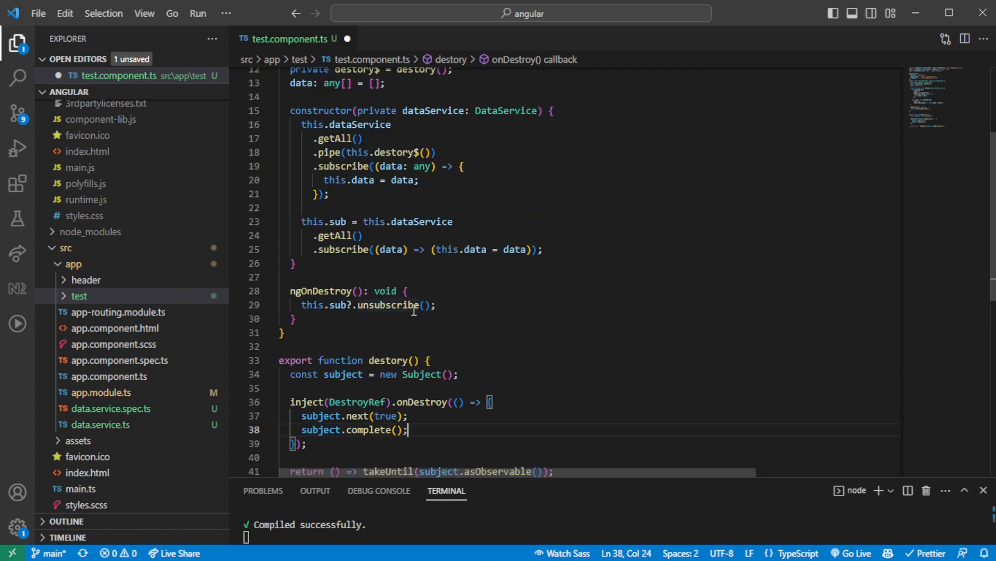
scroll(up, 3)
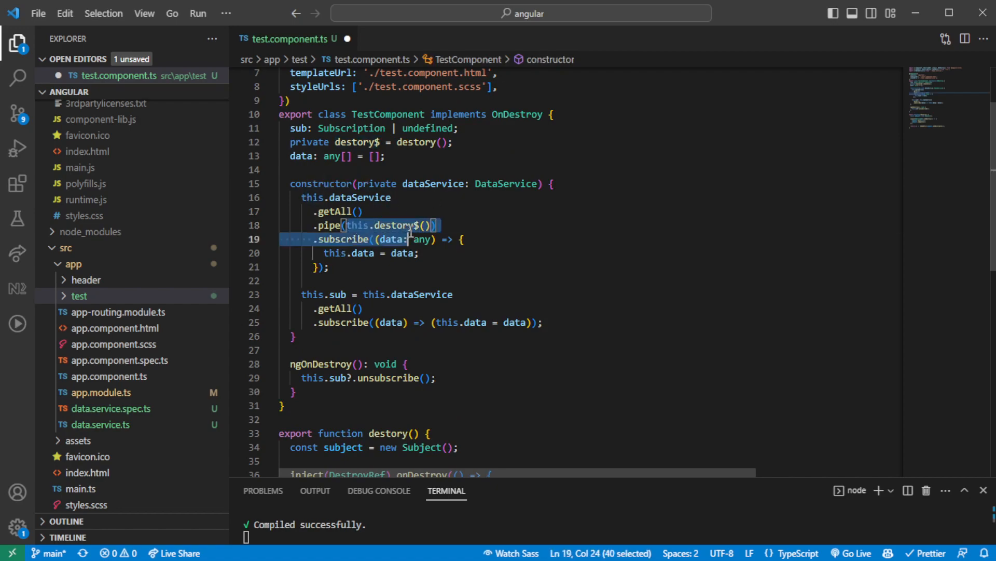
scroll(down, 3)
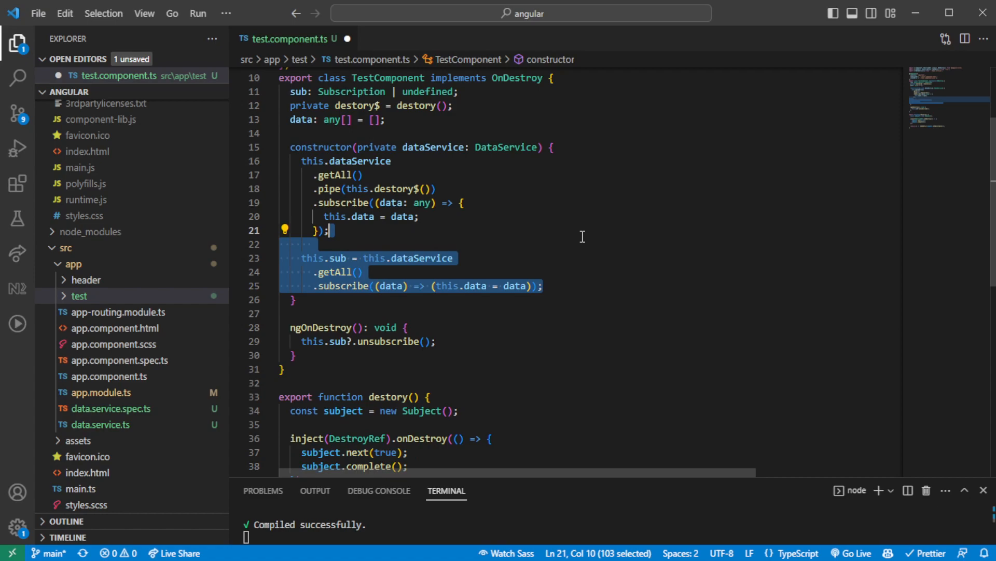
- Delete the old this.sub subscription block and scroll down through the class
key(Delete)
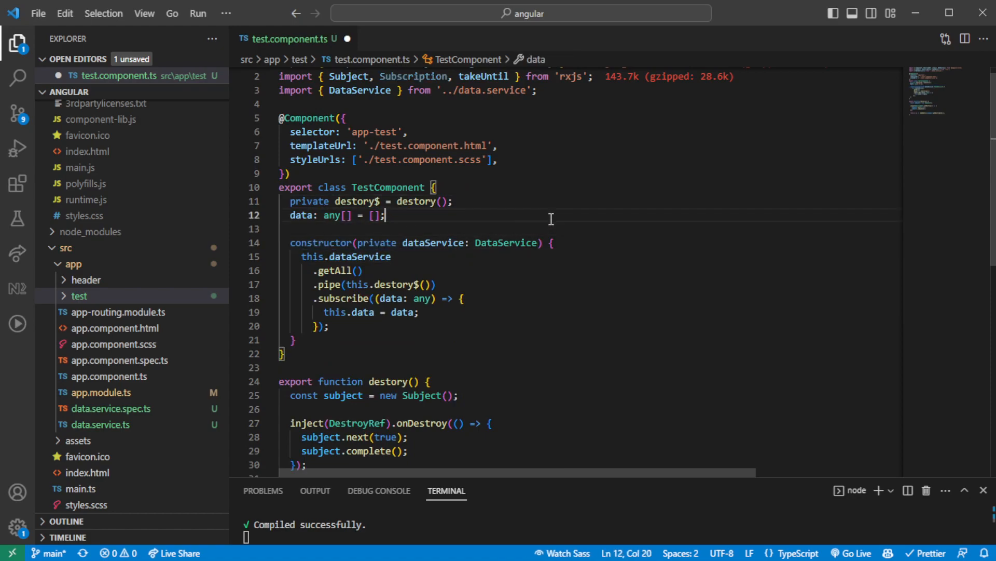
scroll(down, 3)
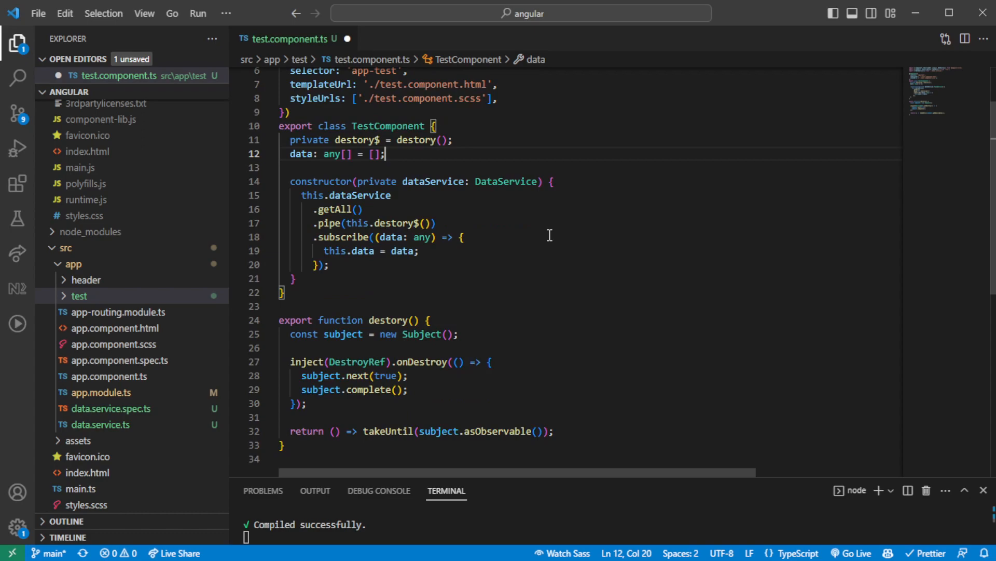